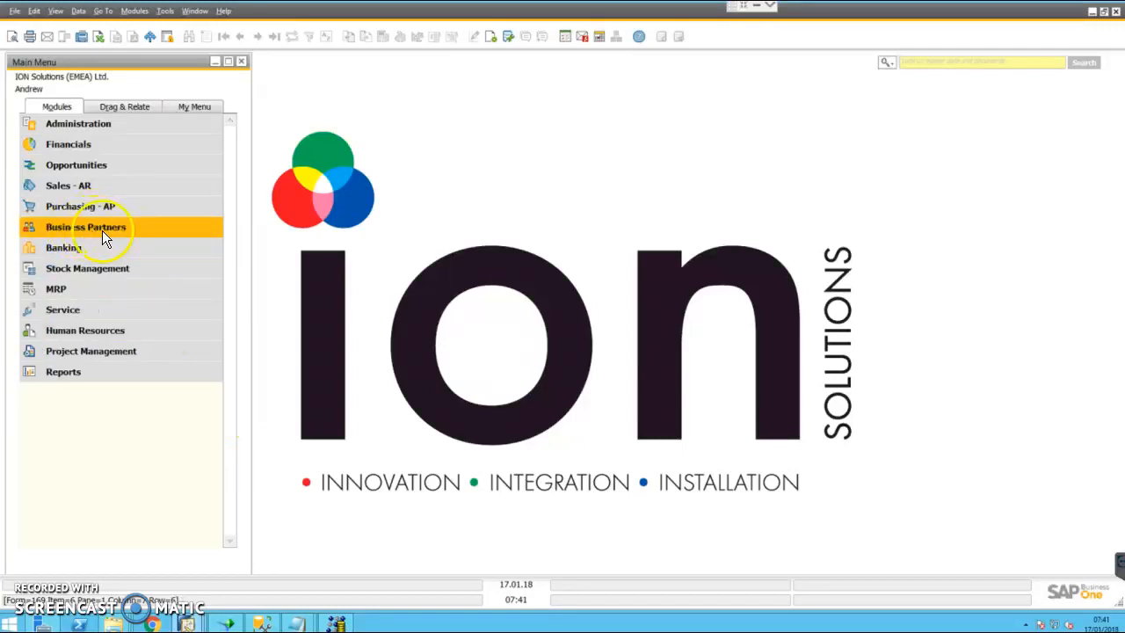
# Open the Customer Receivables Ageing report criteria from Business Partner Reports > Ageing
pyautogui.click(84, 227)
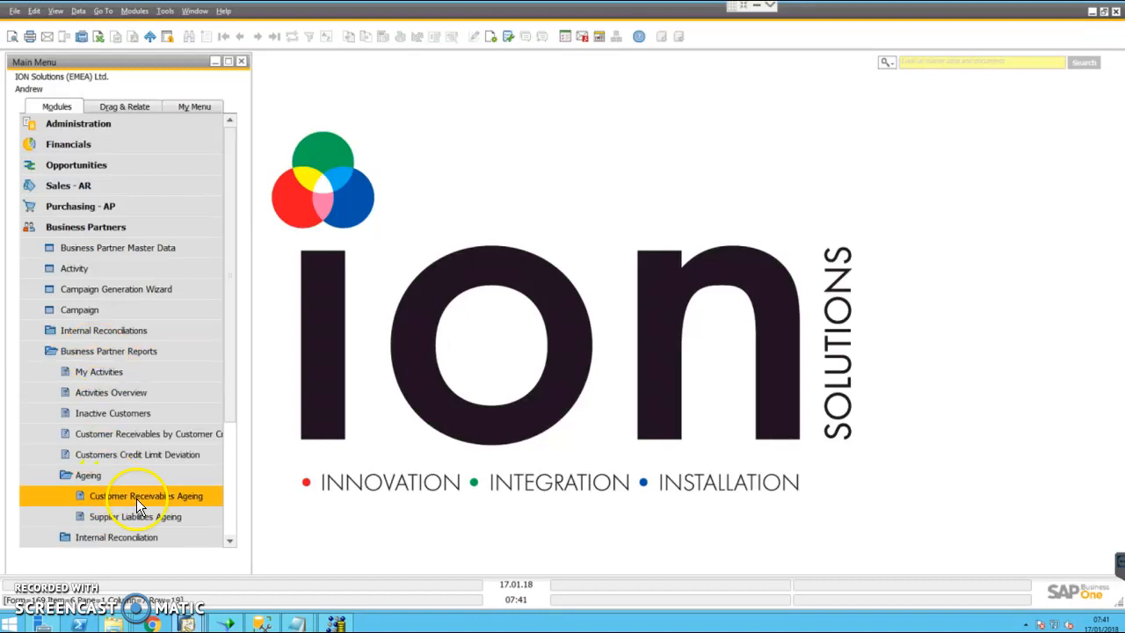
pyautogui.doubleClick(145, 496)
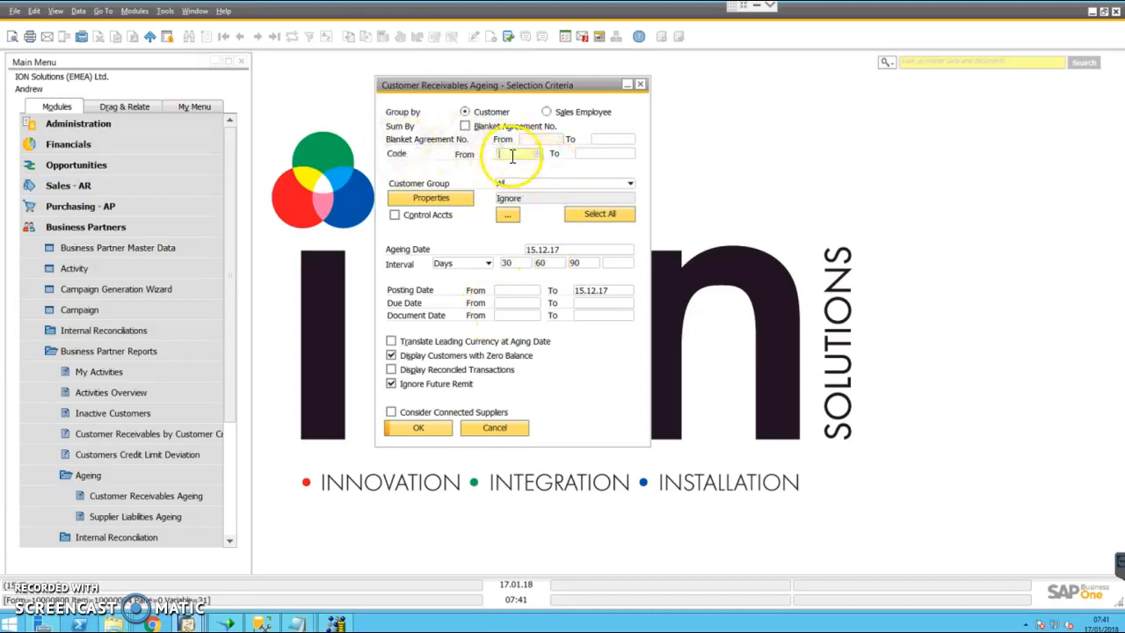
# Set Ageing Date and Posting Date To to 31.12.17 and run the report with OK
pyautogui.click(601, 153)
pyautogui.write('31/')
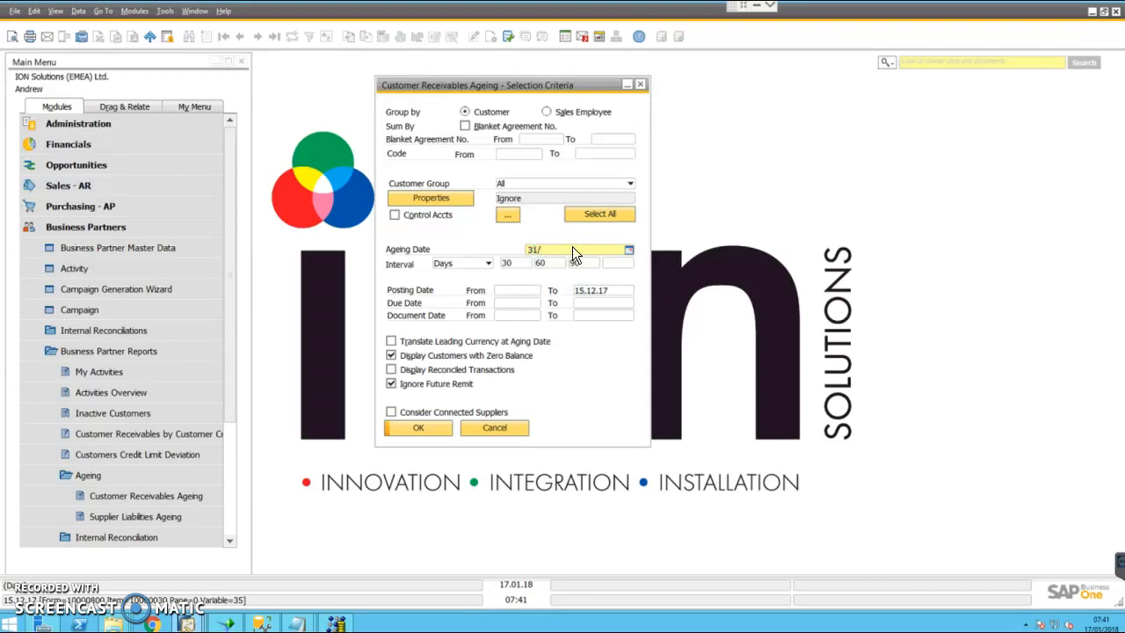
pyautogui.click(571, 249)
pyautogui.write('.12.17')
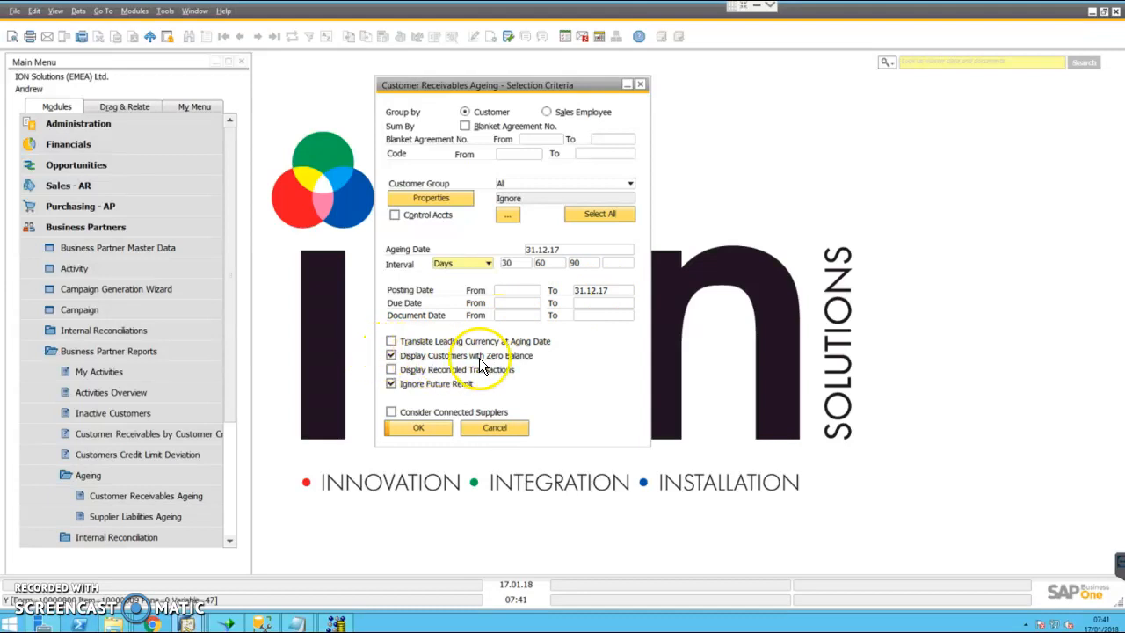
pyautogui.click(390, 383)
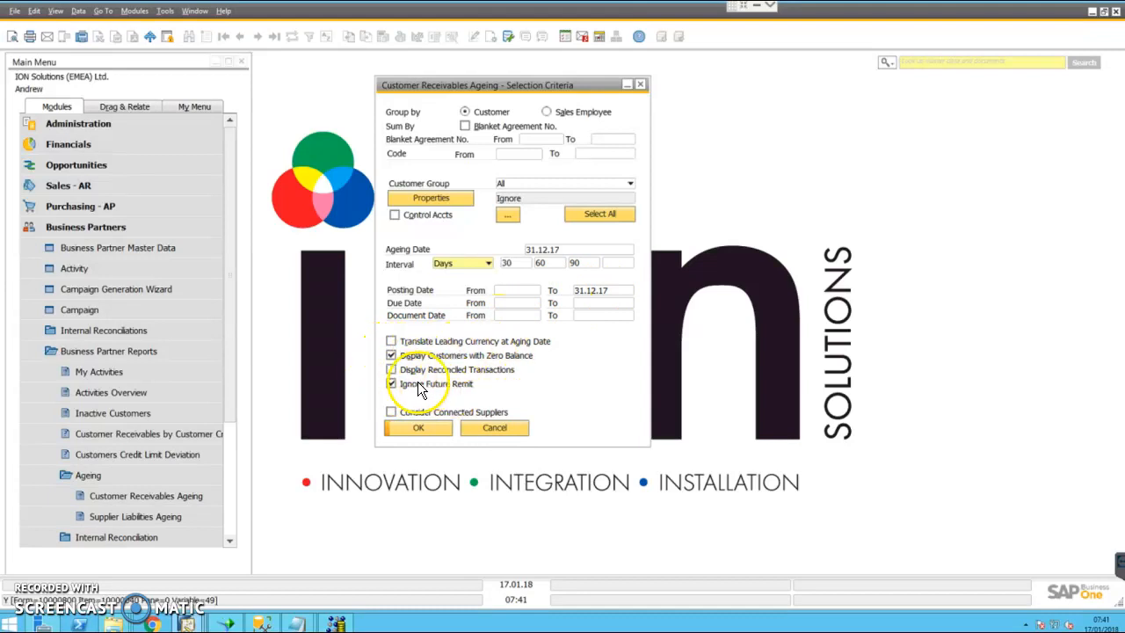
pyautogui.click(391, 384)
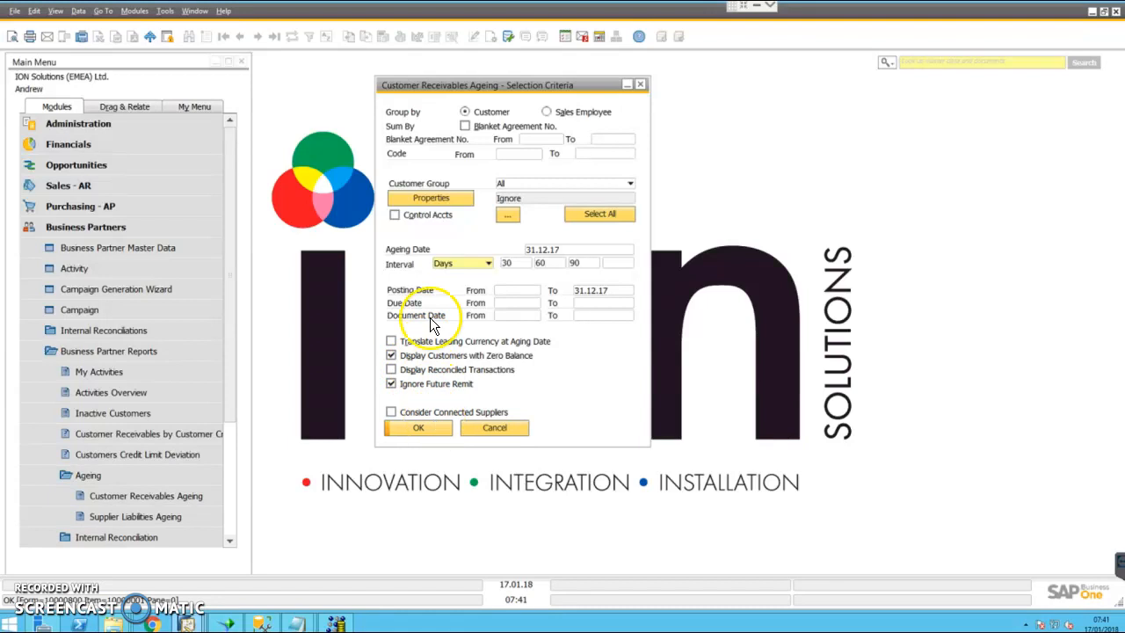
pyautogui.click(418, 429)
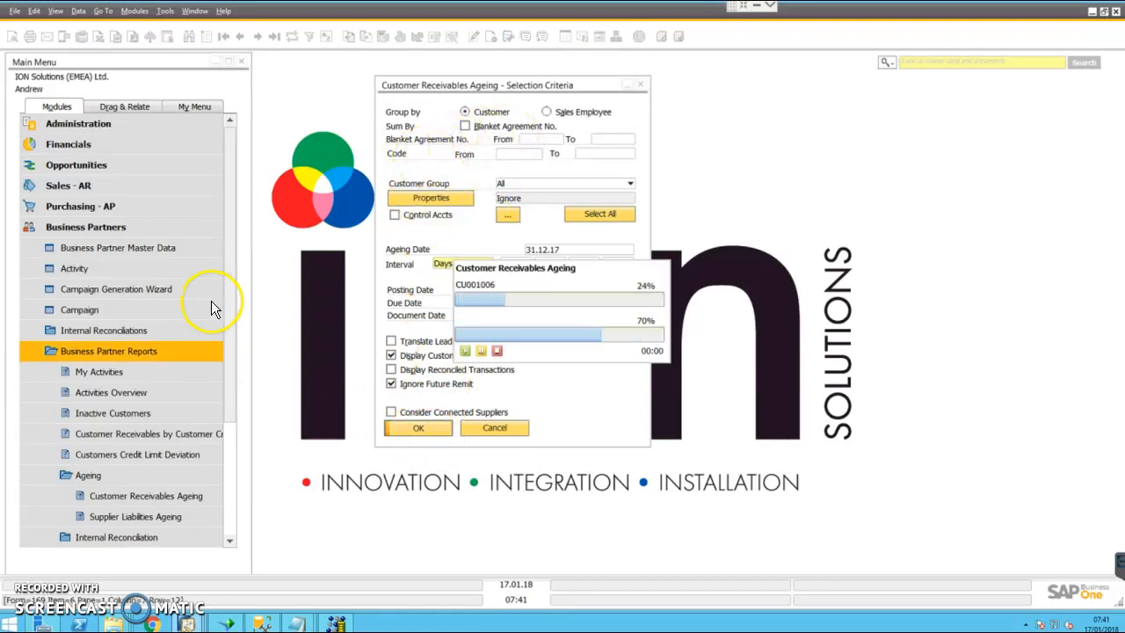
# Bring up the Print Options for the displayed 31.12.17 ageing report
pyautogui.click(418, 429)
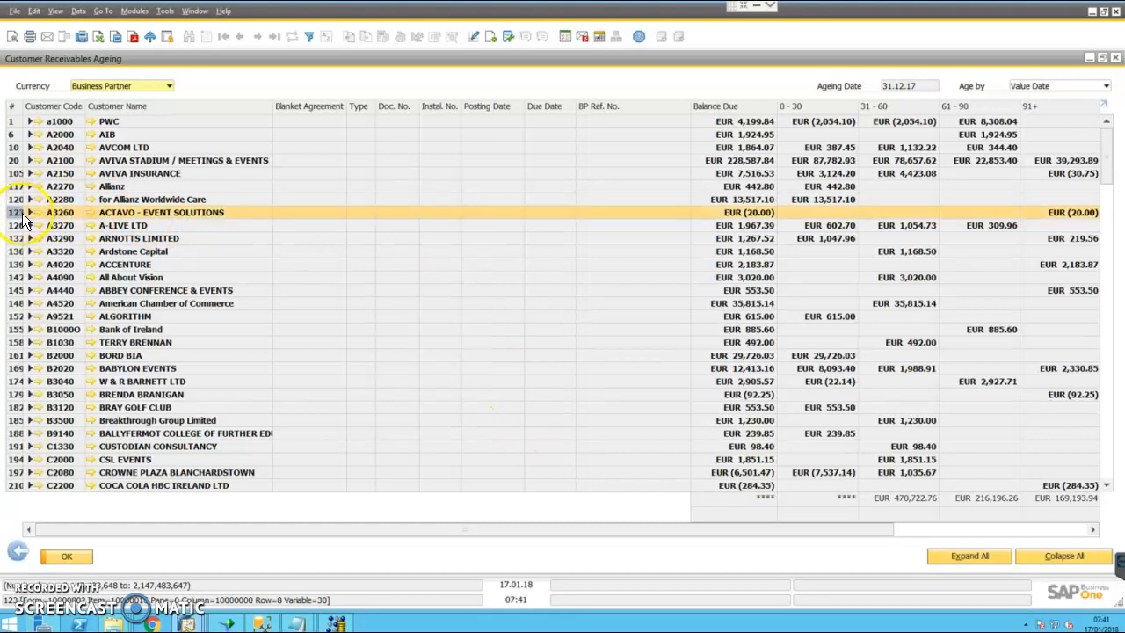
pyautogui.click(12, 35)
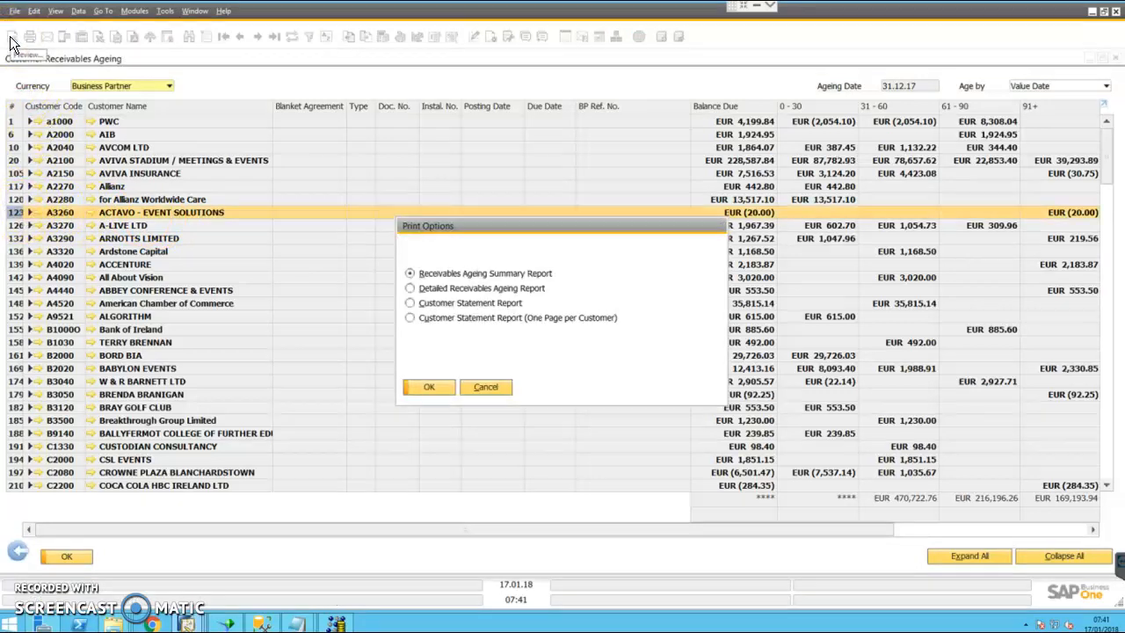
# Choose Customer Statement Report, cancel, and mark customers AVCOM LTD through BORD BIA
pyautogui.click(410, 302)
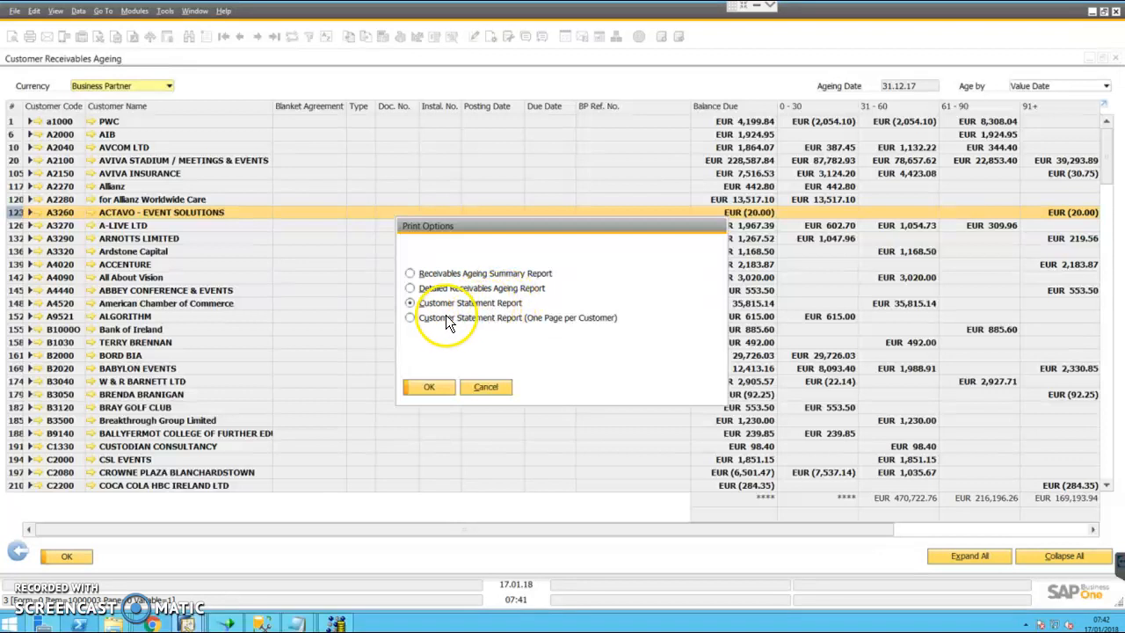
pyautogui.click(409, 316)
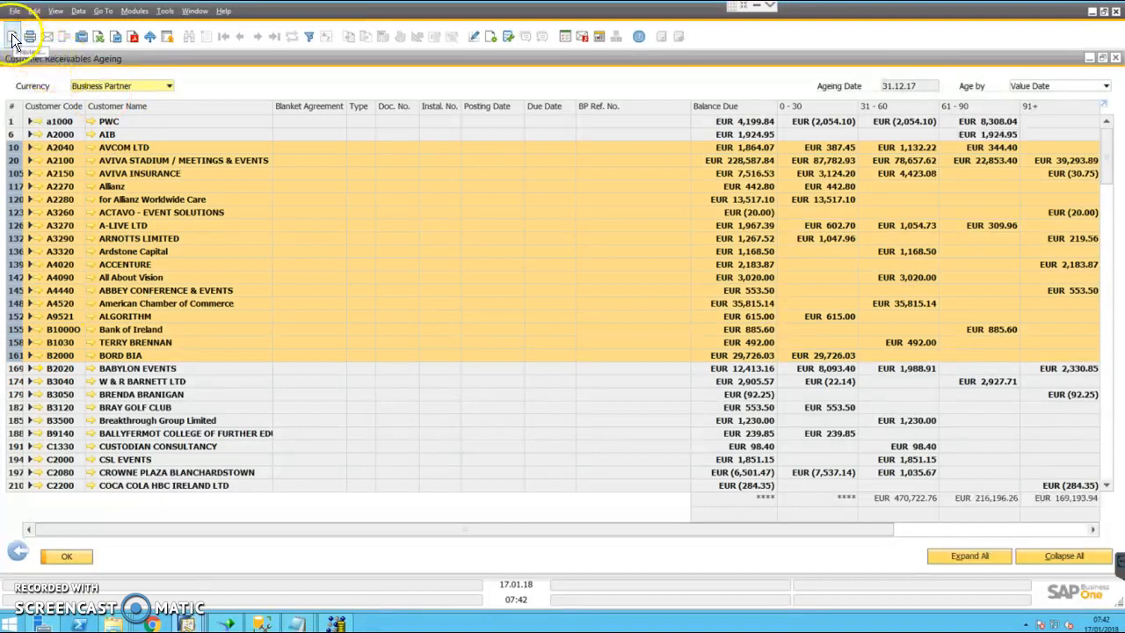
pyautogui.click(12, 35)
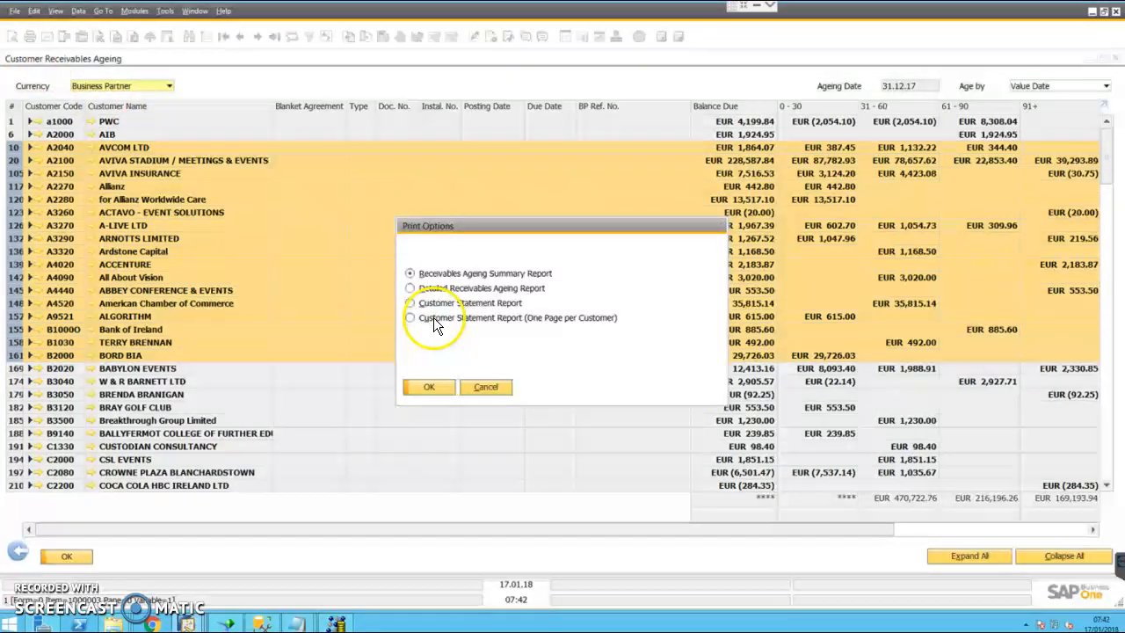
pyautogui.click(410, 316)
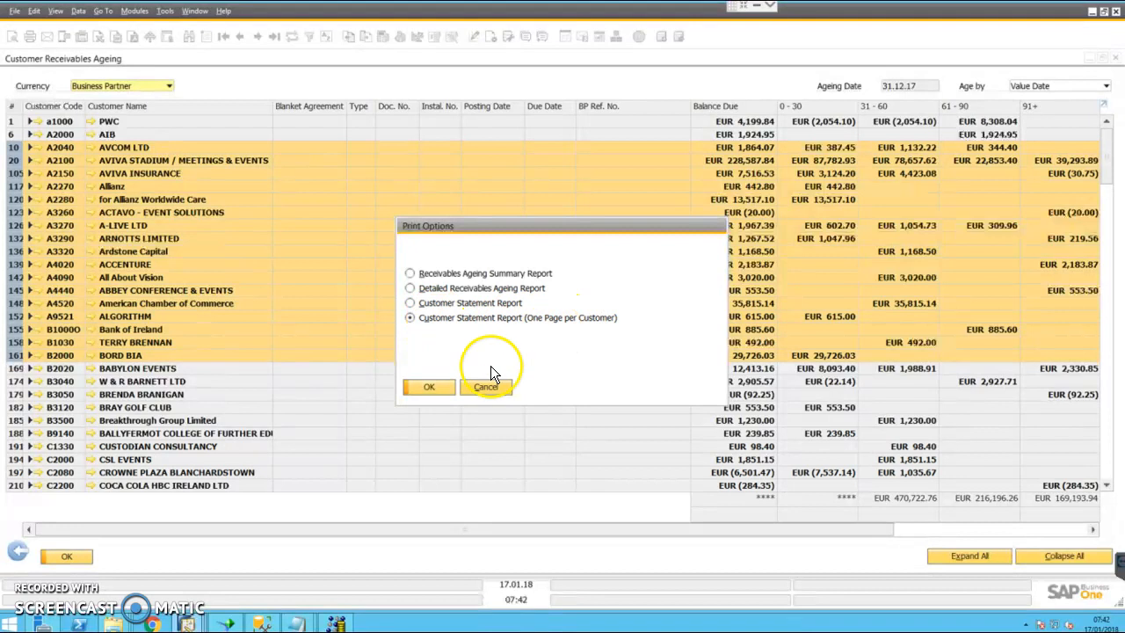
pyautogui.click(429, 386)
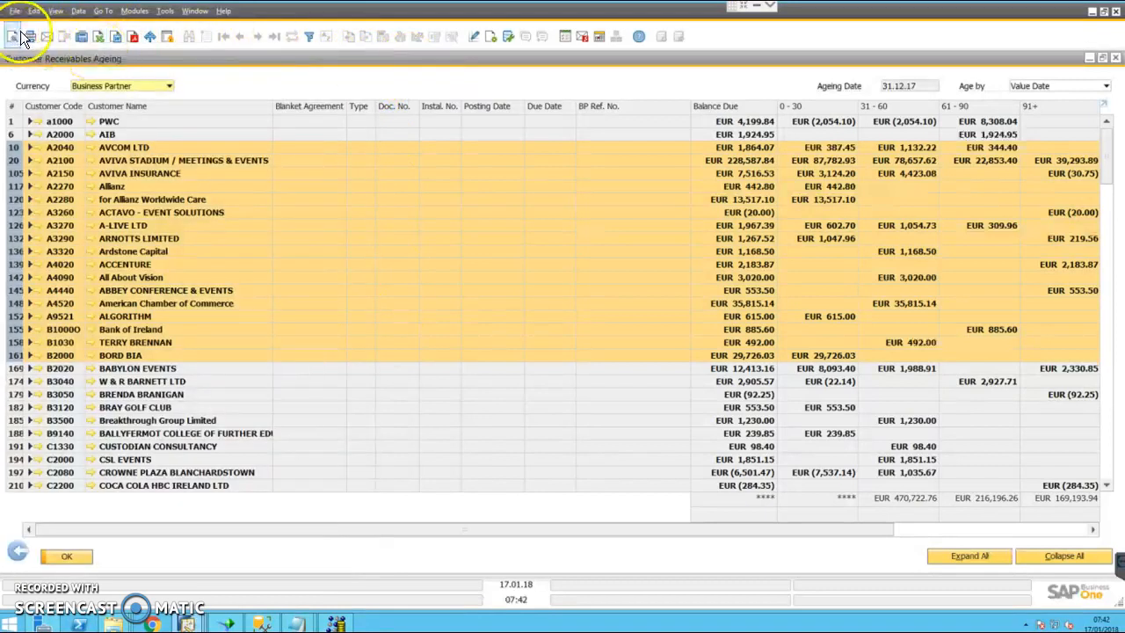
# Print Customer Statement Report (One Page per Customer) and select the Lexmark printer
pyautogui.click(15, 11)
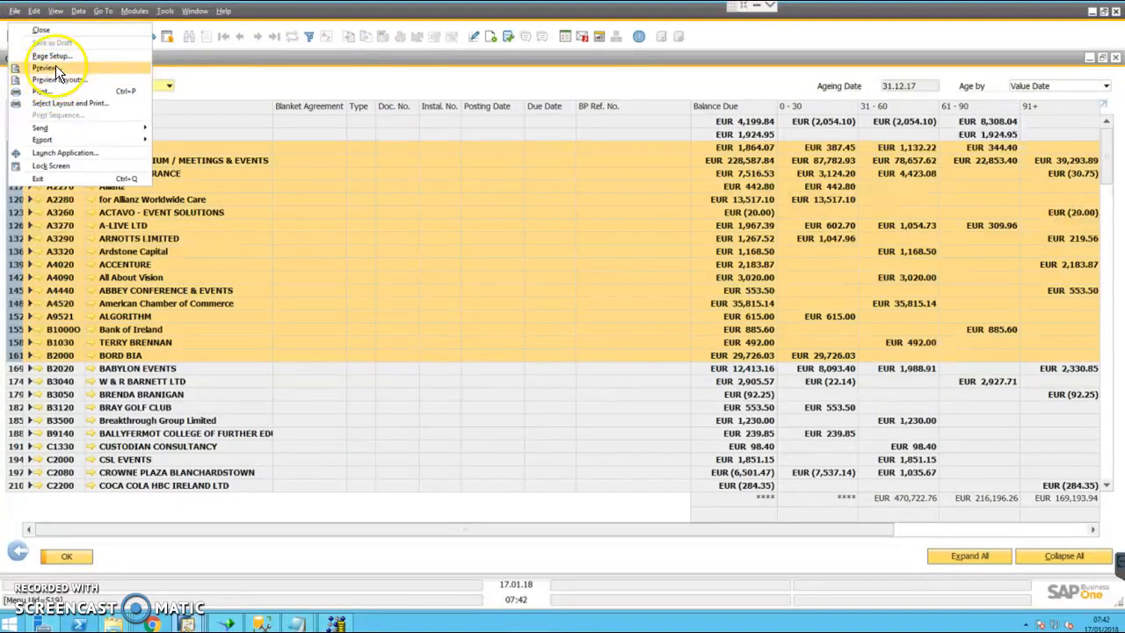
pyautogui.click(42, 66)
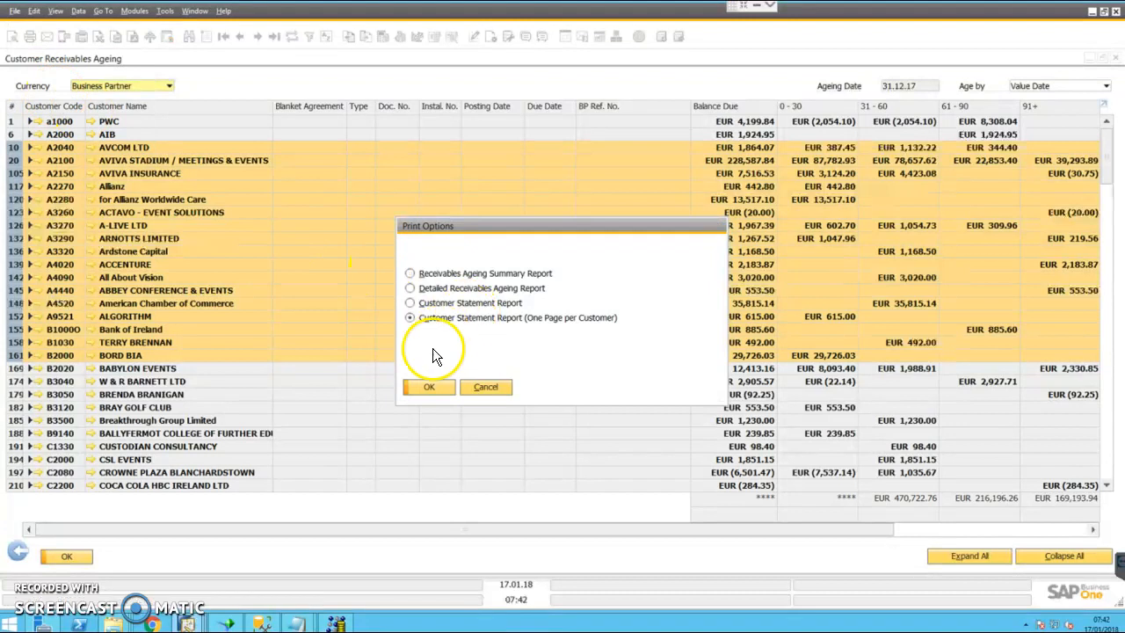
pyautogui.click(429, 387)
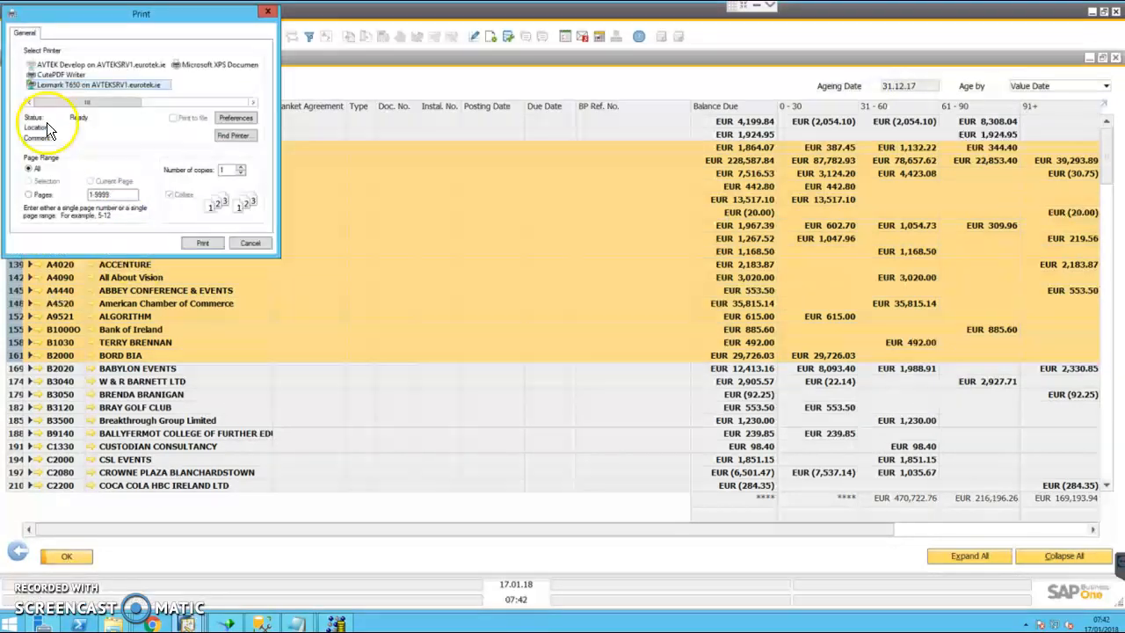
pyautogui.click(97, 84)
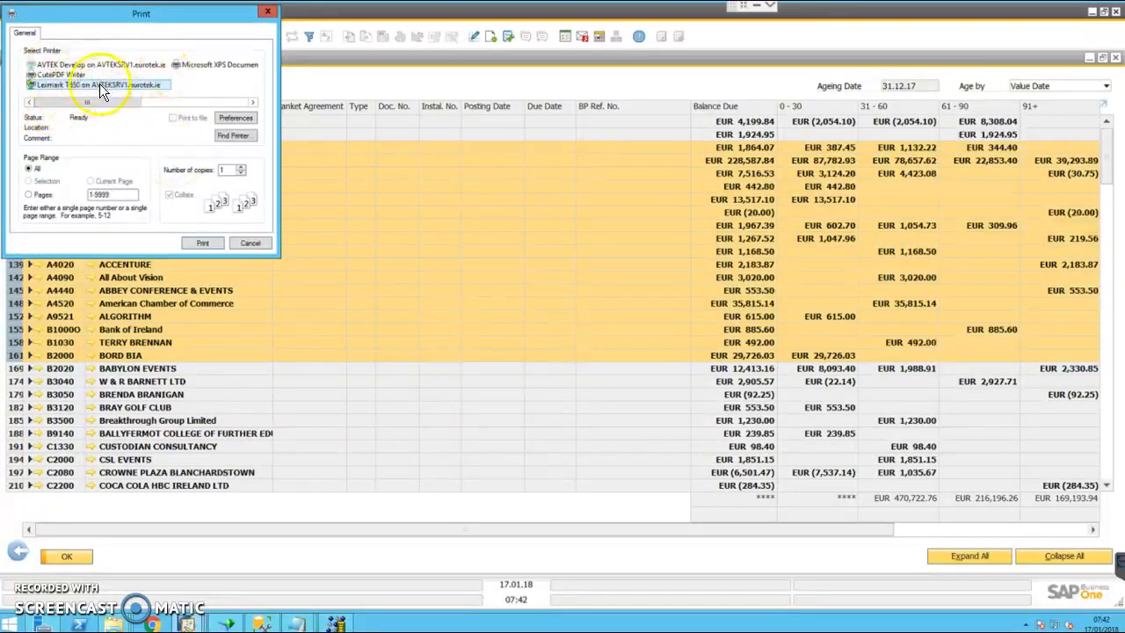